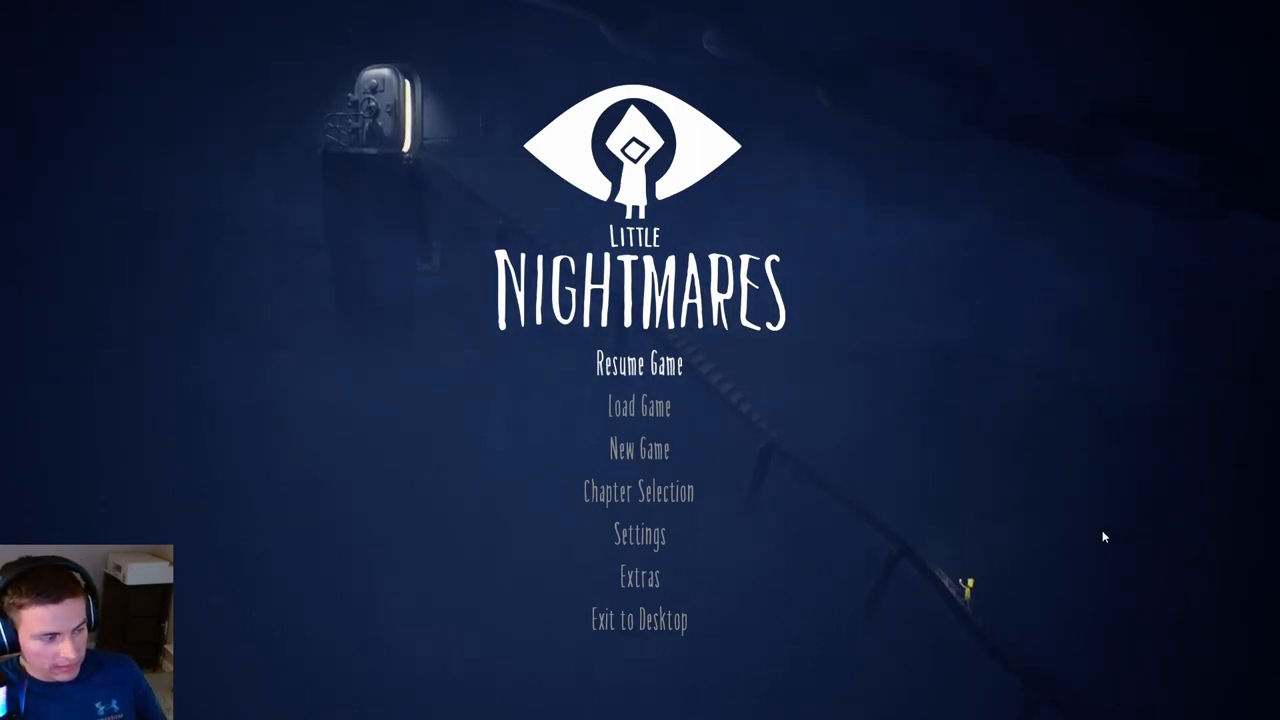
{"action": "mouse_move", "coordinate": [640, 450]}
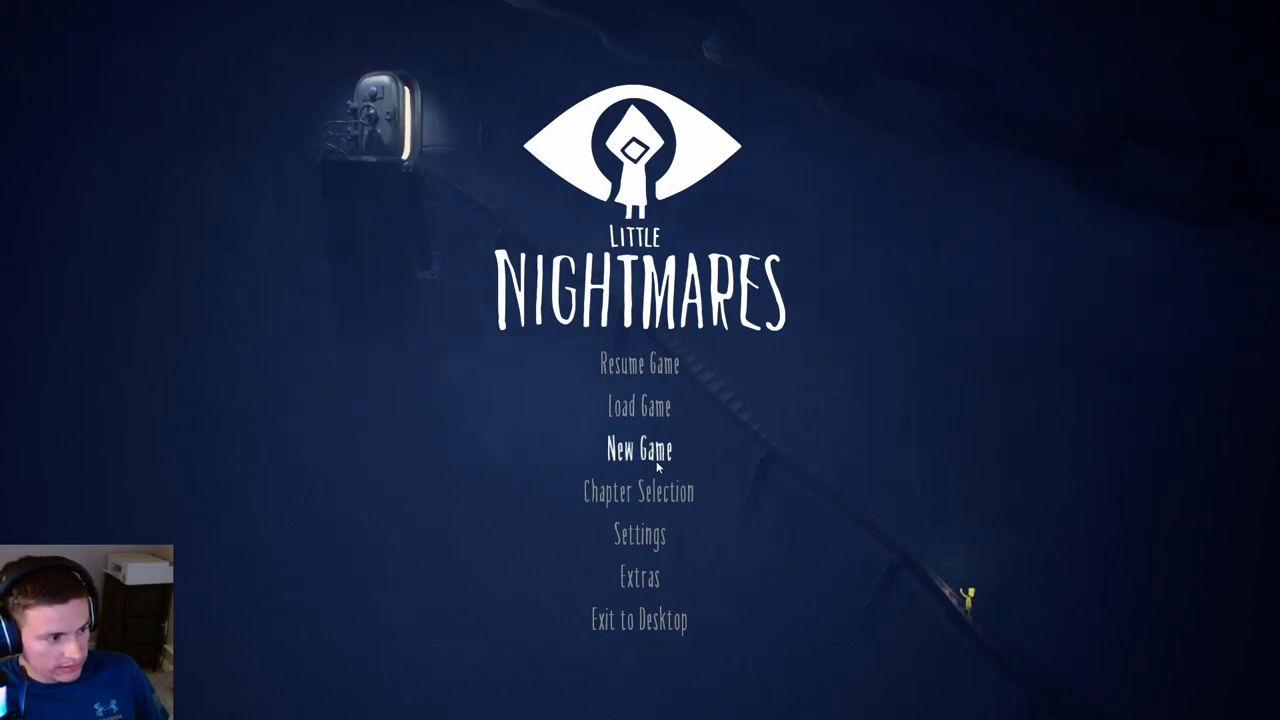
{"action": "left_click", "coordinate": [640, 448]}
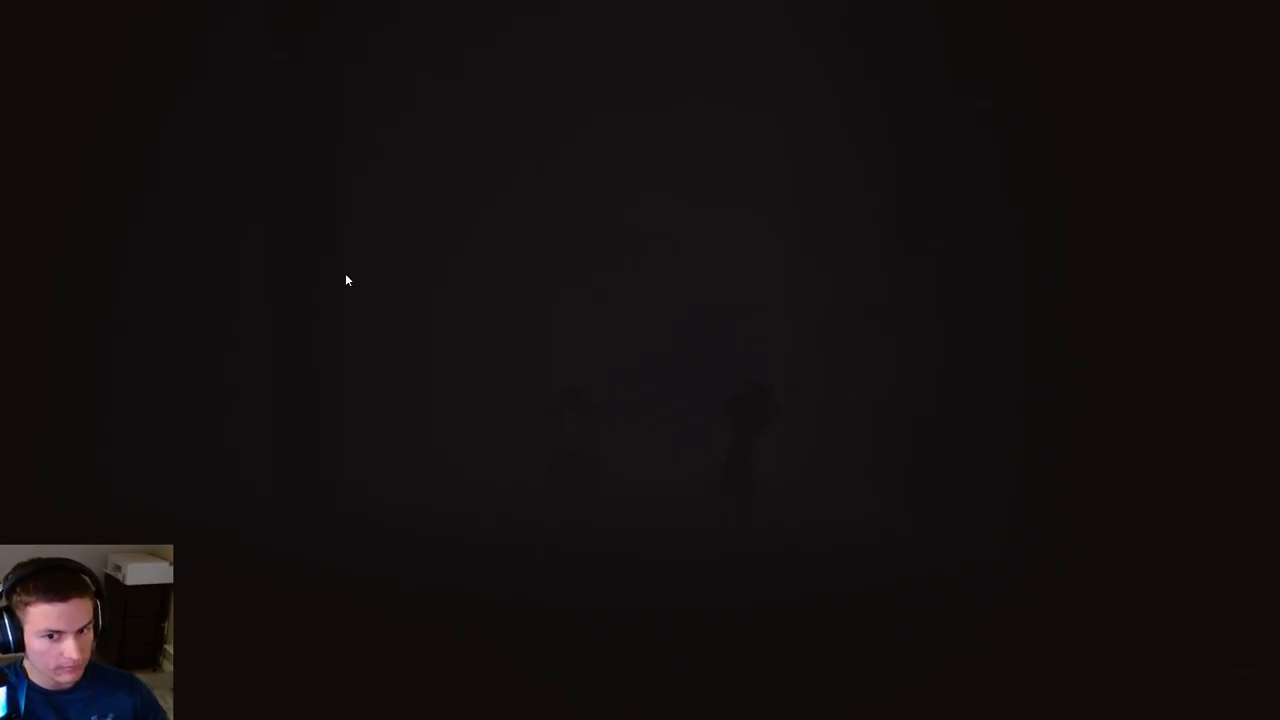
{"action": "mouse_move", "coordinate": [458, 328]}
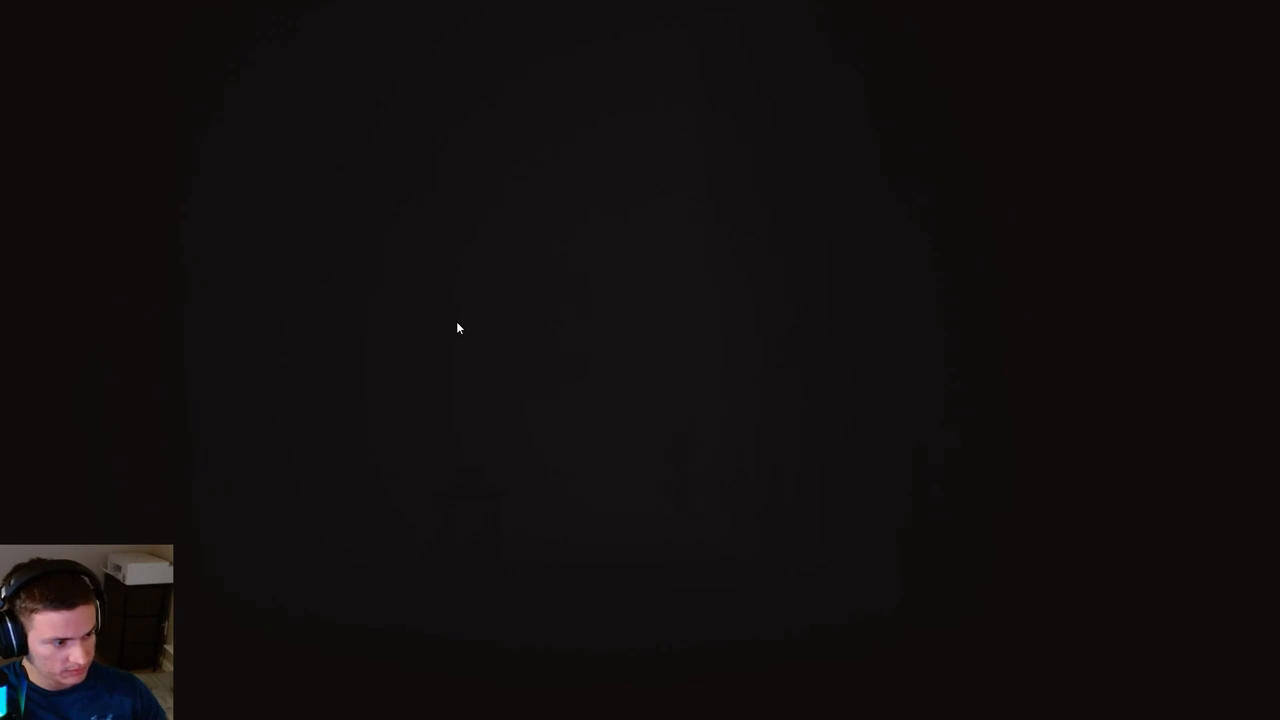
{"action": "mouse_move", "coordinate": [480, 348]}
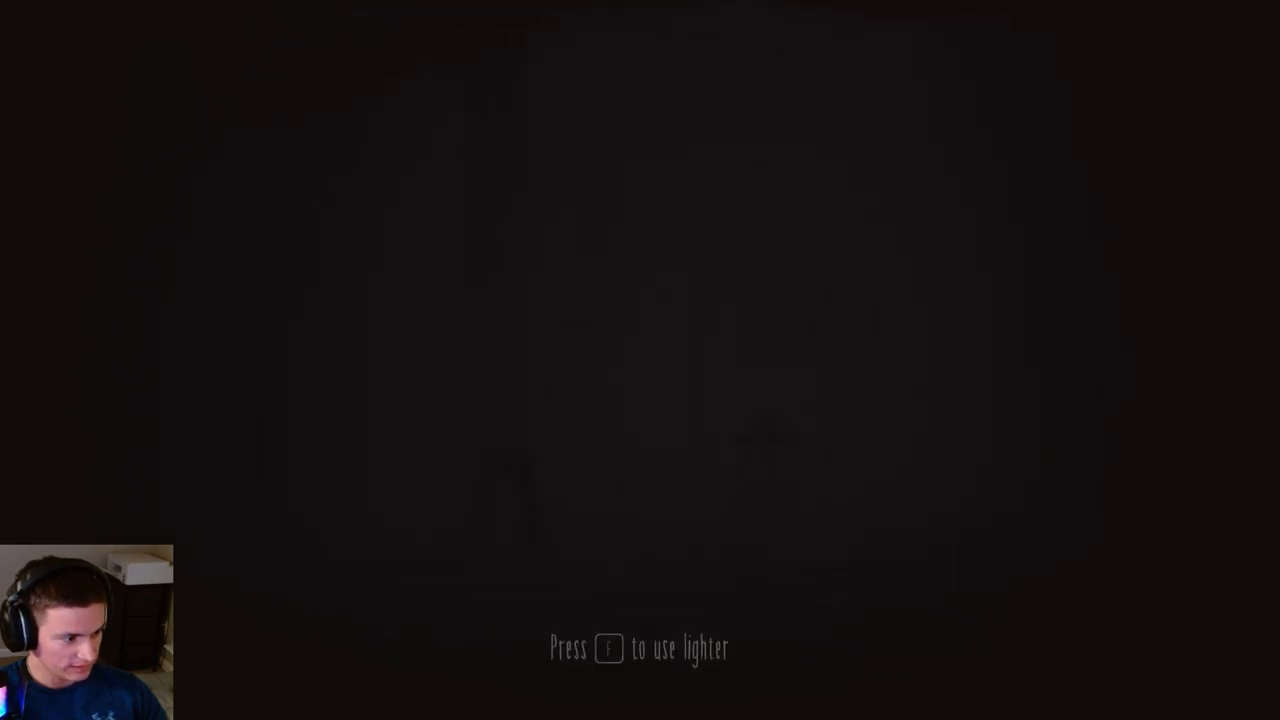
{"action": "key", "text": "f"}
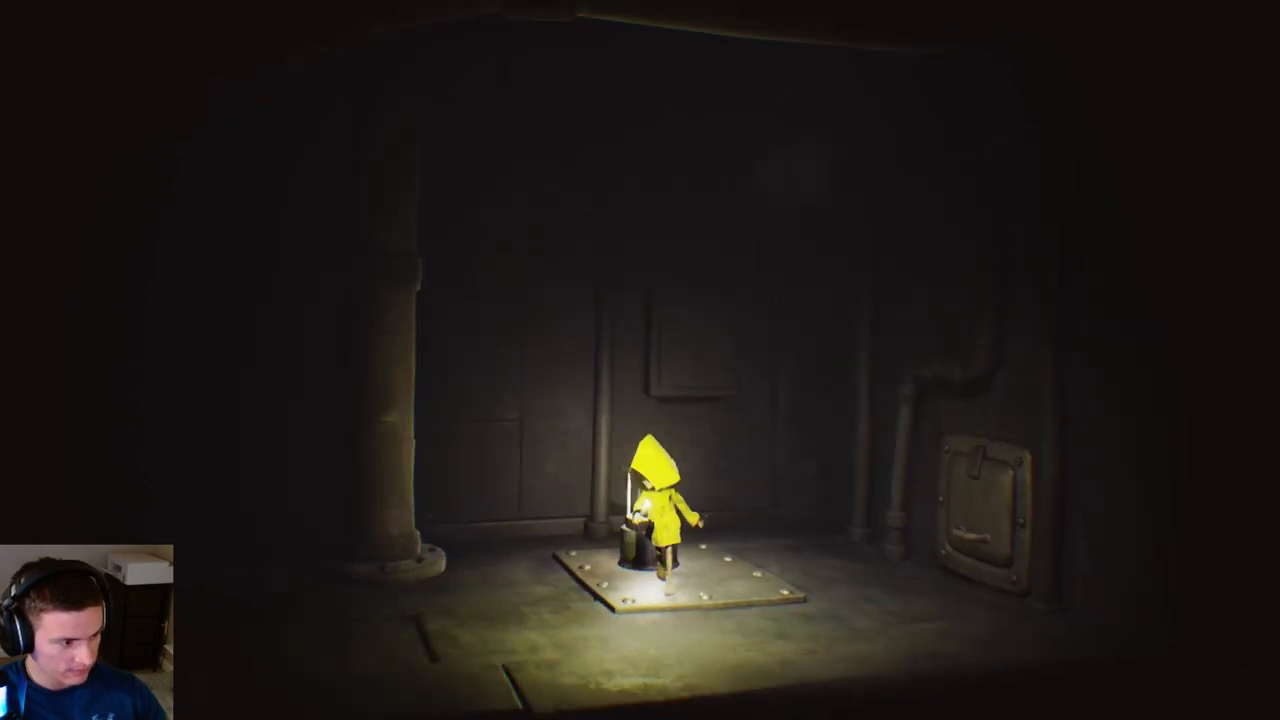
{"action": "key", "text": "a"}
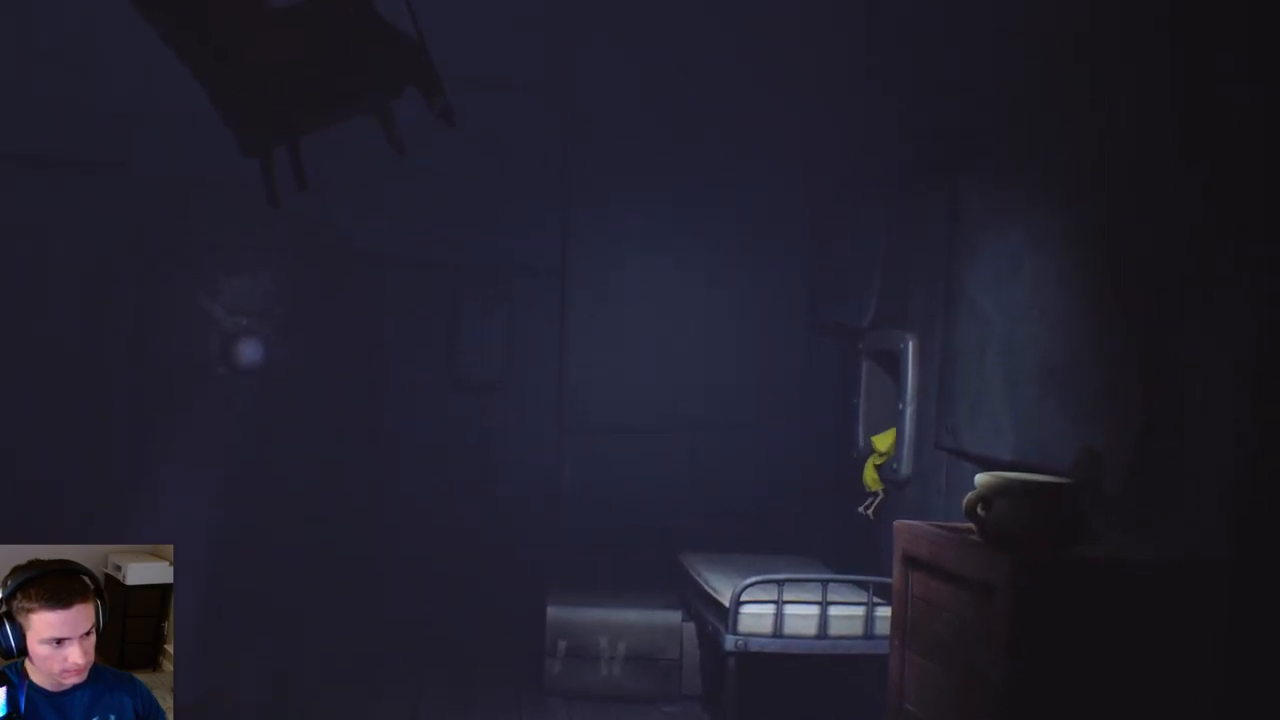
{"action": "key", "text": "right"}
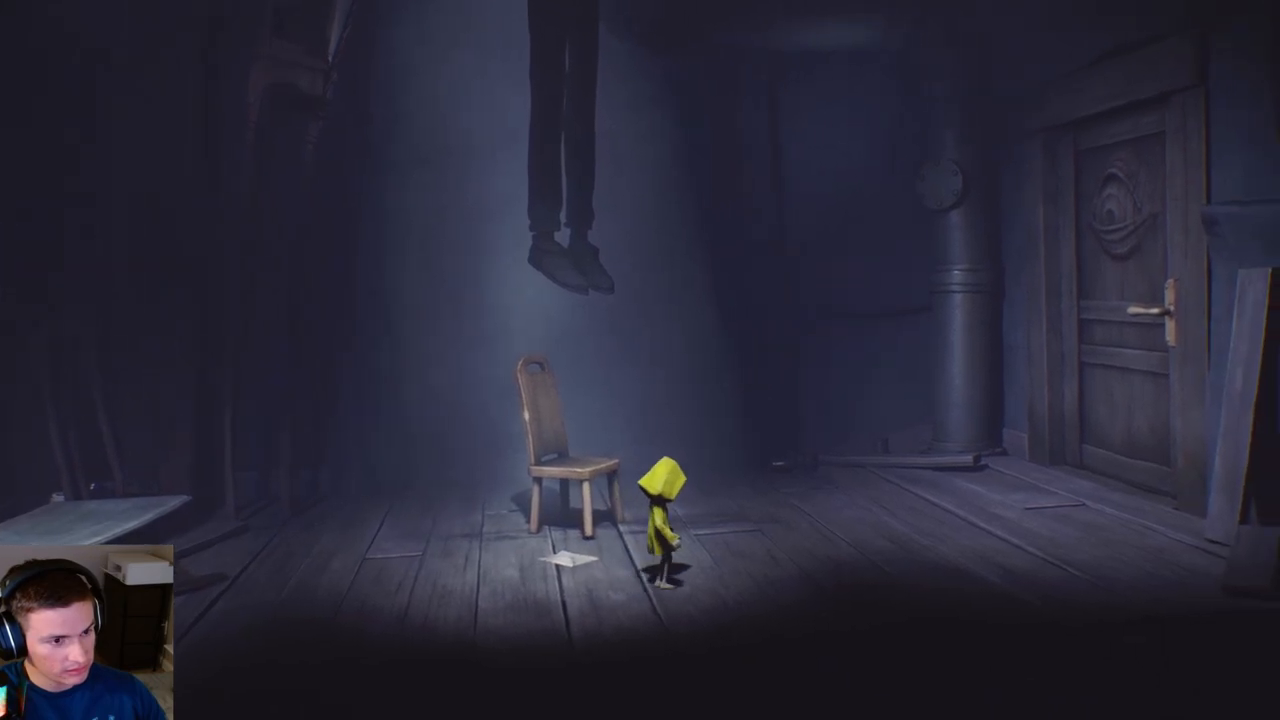
{"action": "key", "text": "Right"}
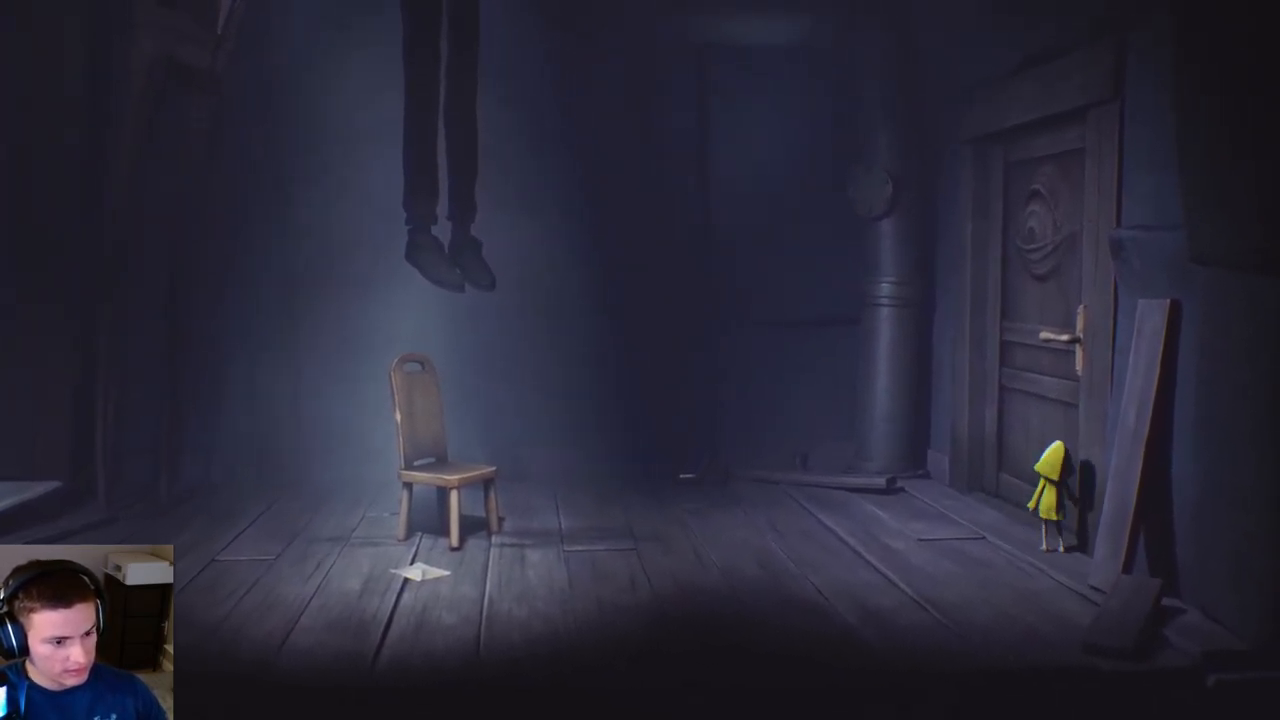
{"action": "key", "text": "left"}
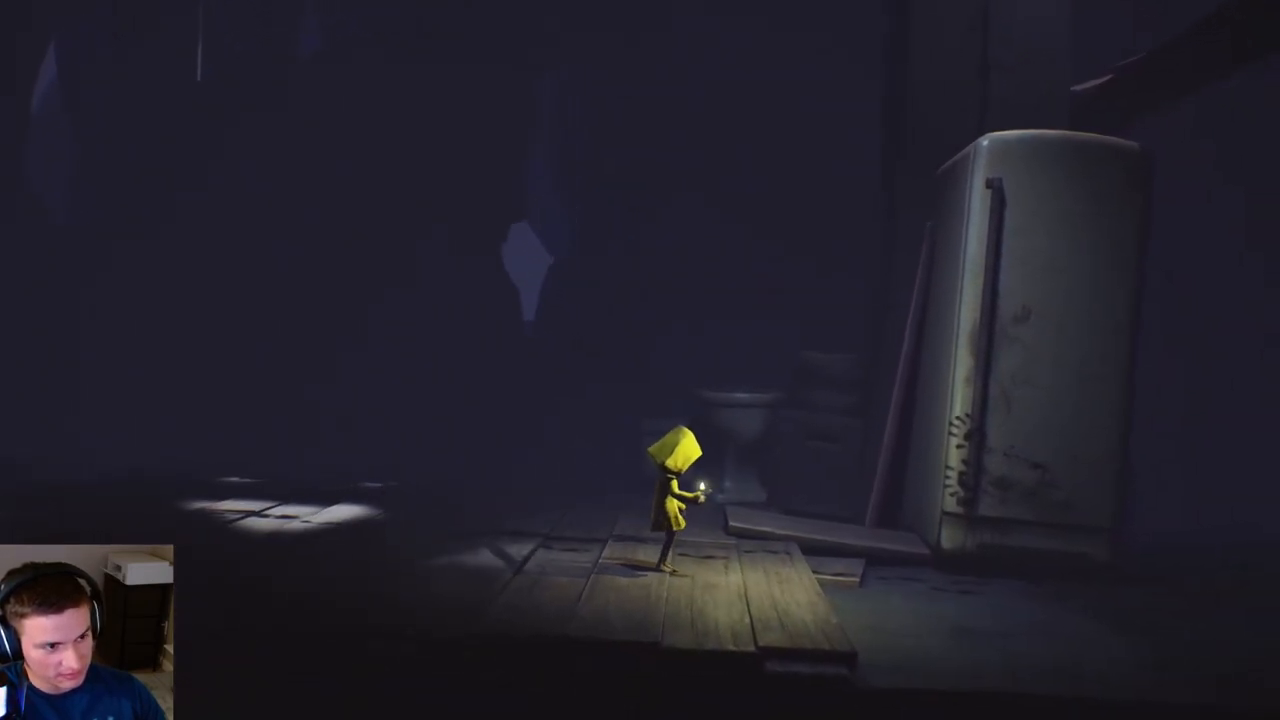
{"action": "key", "text": "d"}
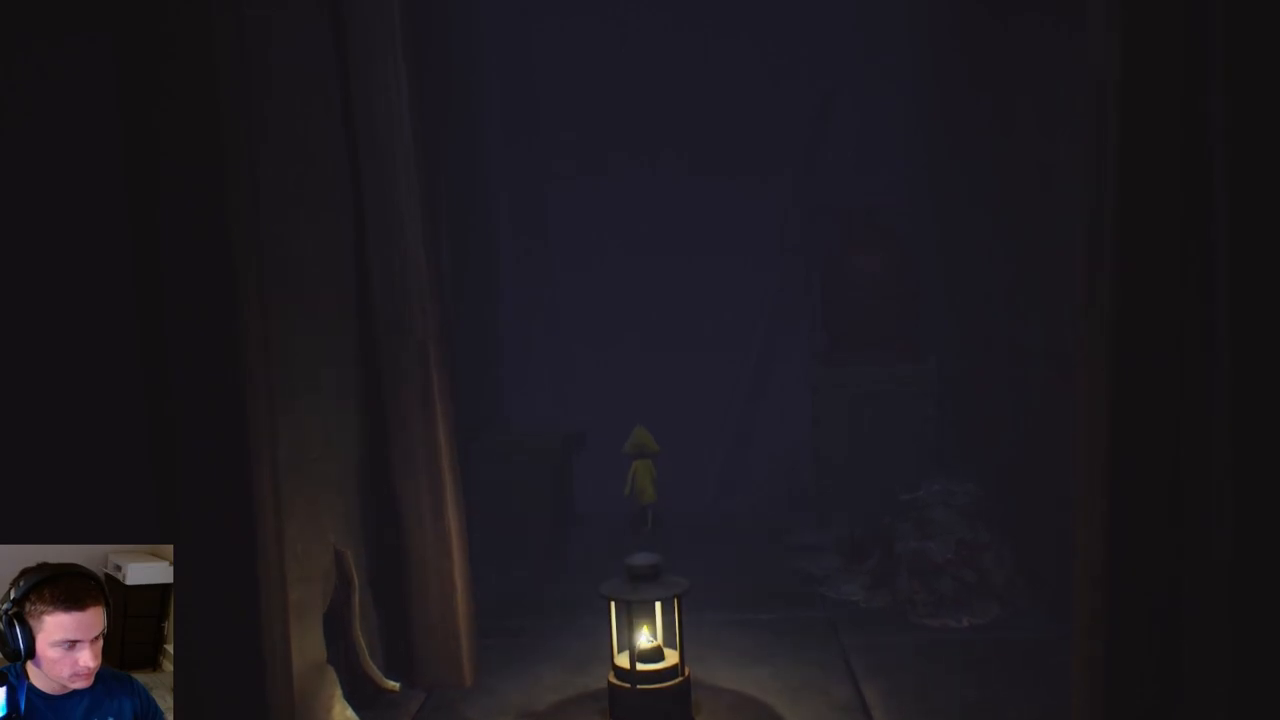
{"action": "key", "text": "w"}
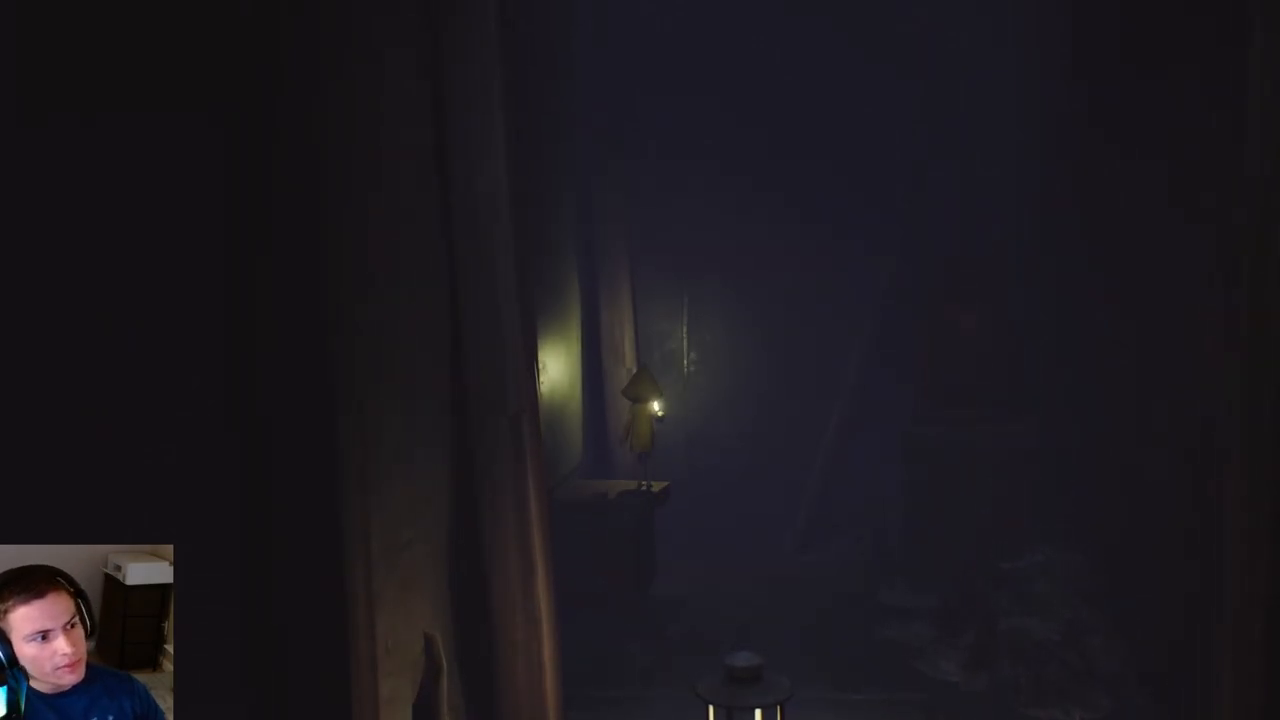
{"action": "key", "text": "d"}
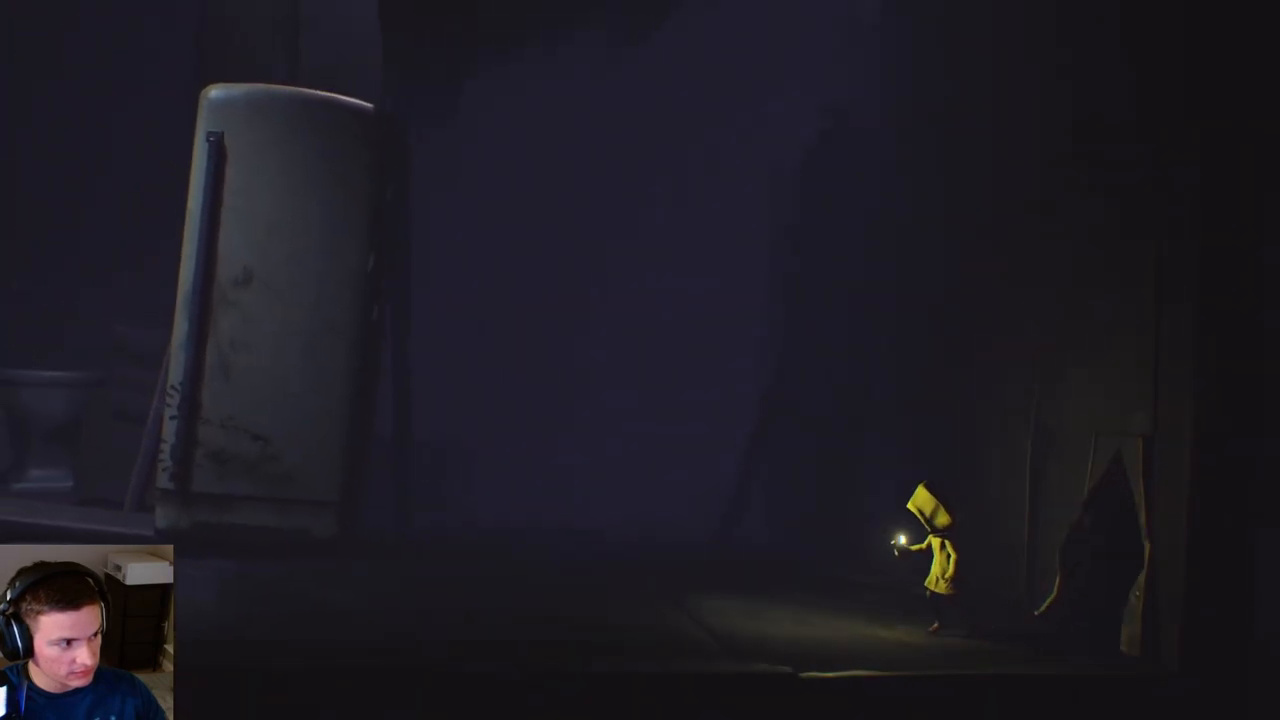
{"action": "key", "text": "a"}
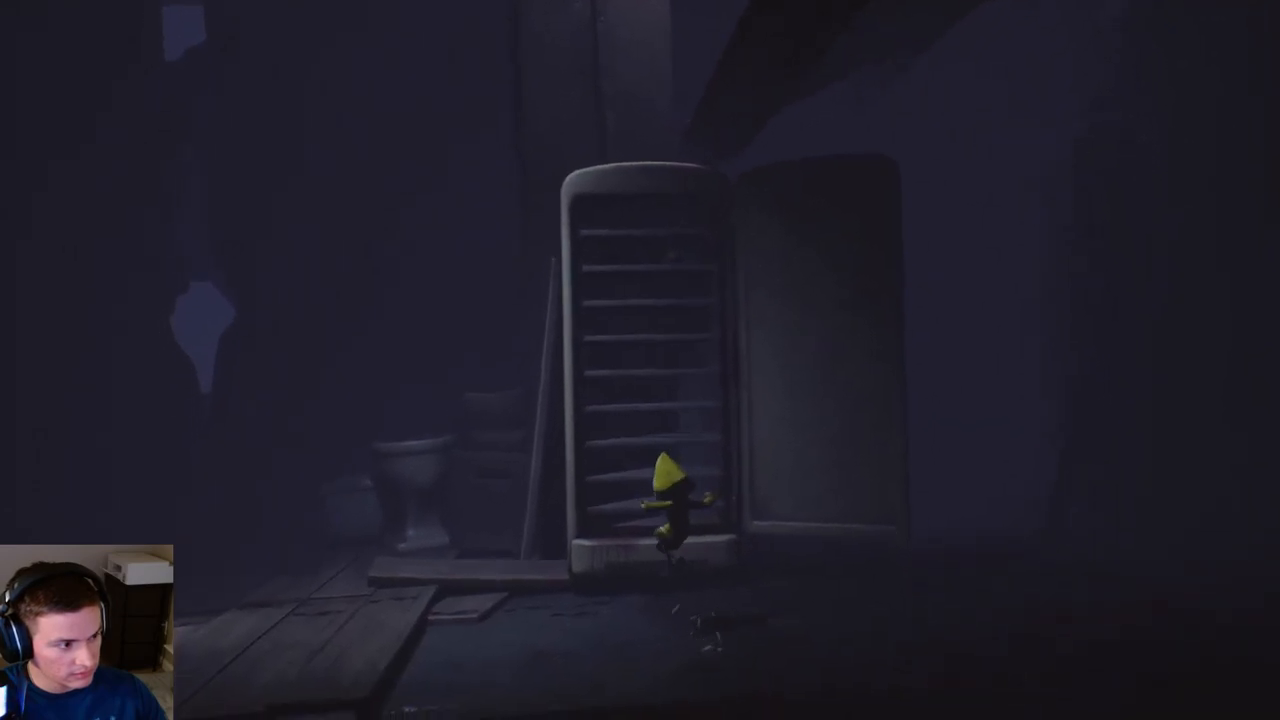
{"action": "key", "text": "up"}
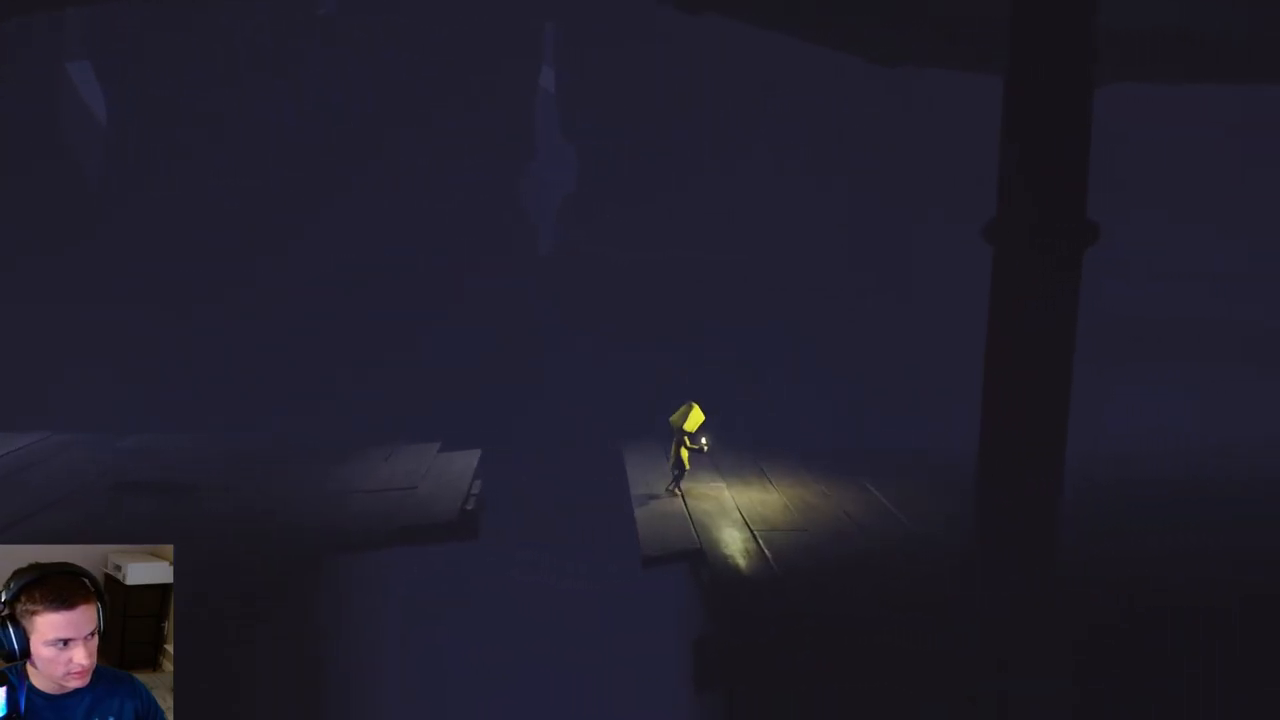
{"action": "key", "text": "a"}
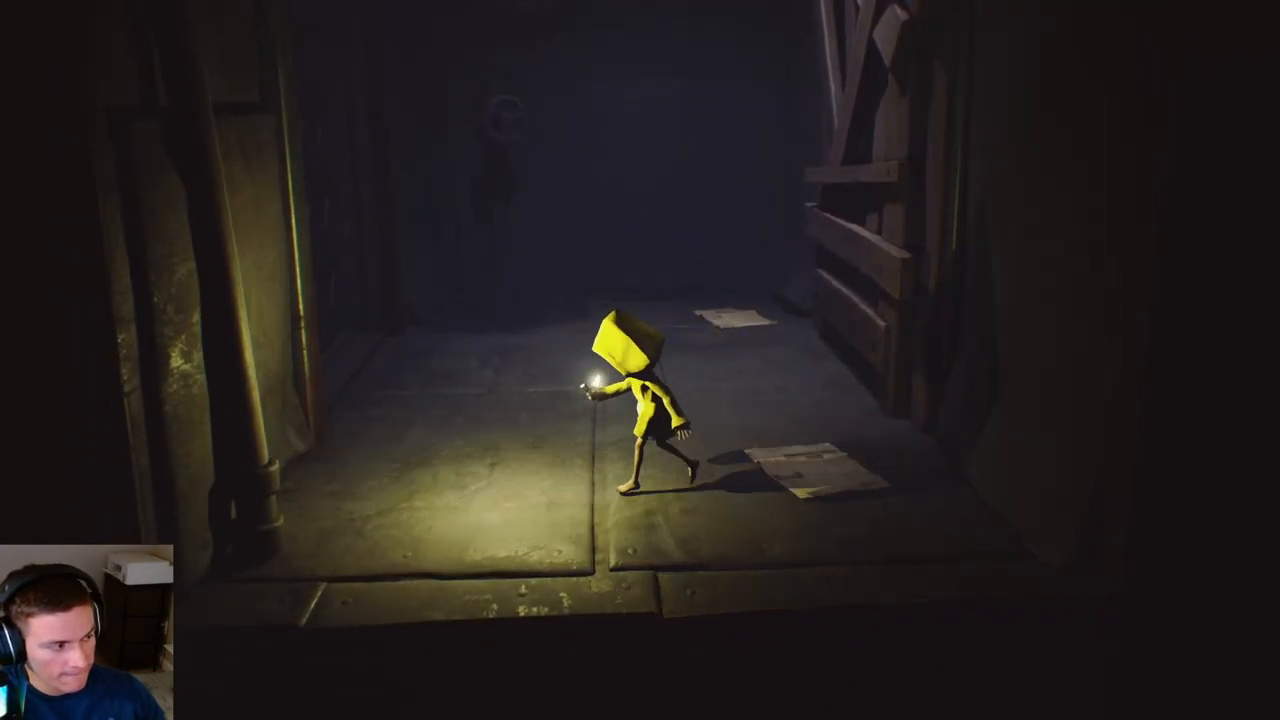
{"action": "key", "text": "w"}
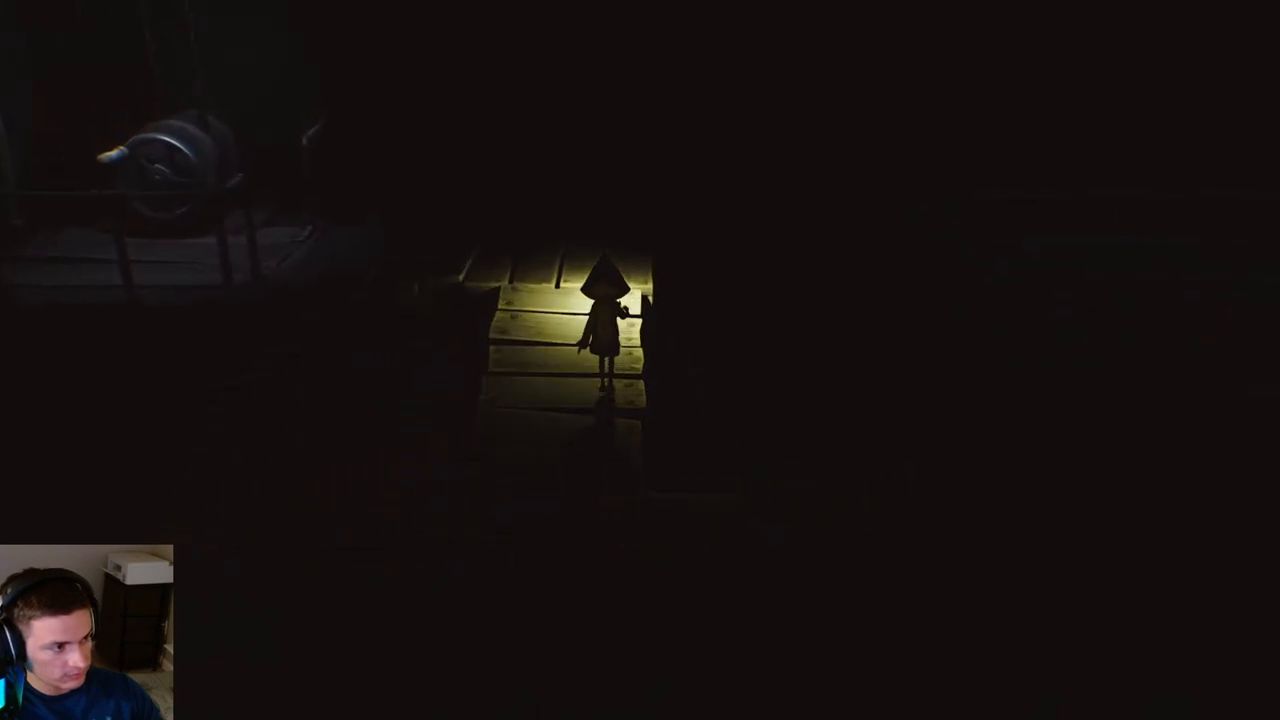
{"action": "key", "text": "a"}
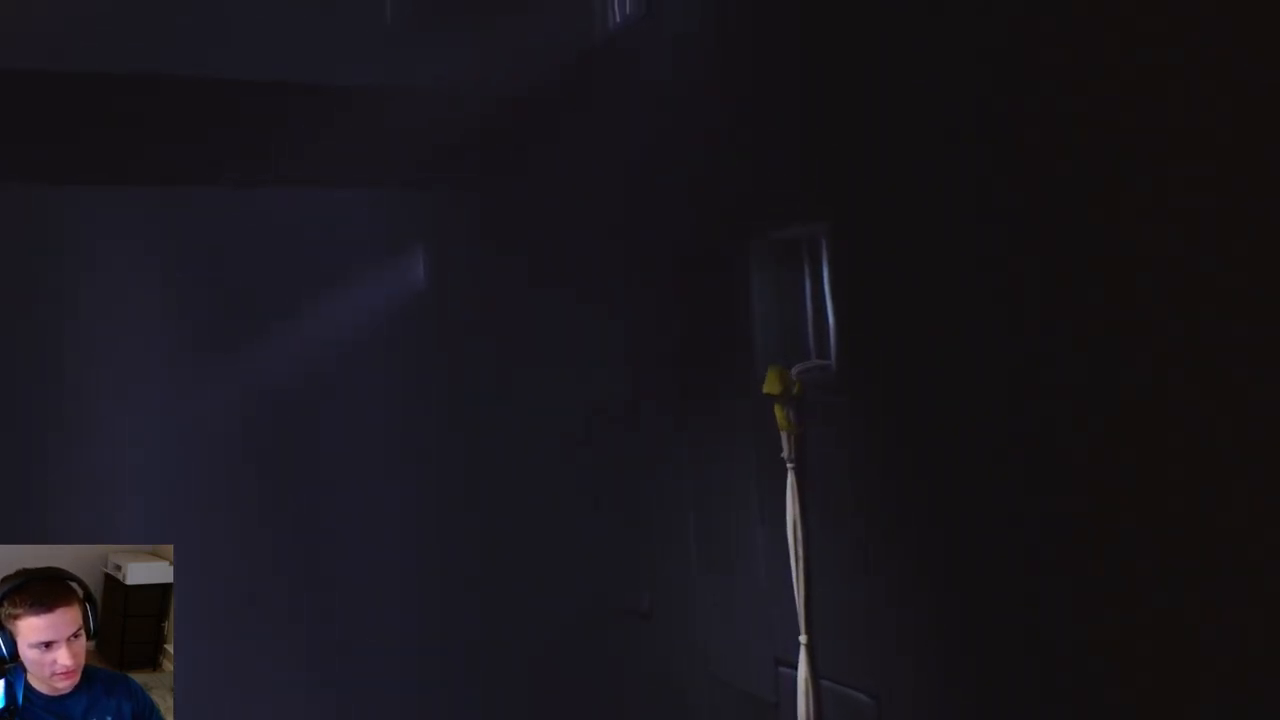
{"action": "mouse_move", "coordinate": [640, 360]}
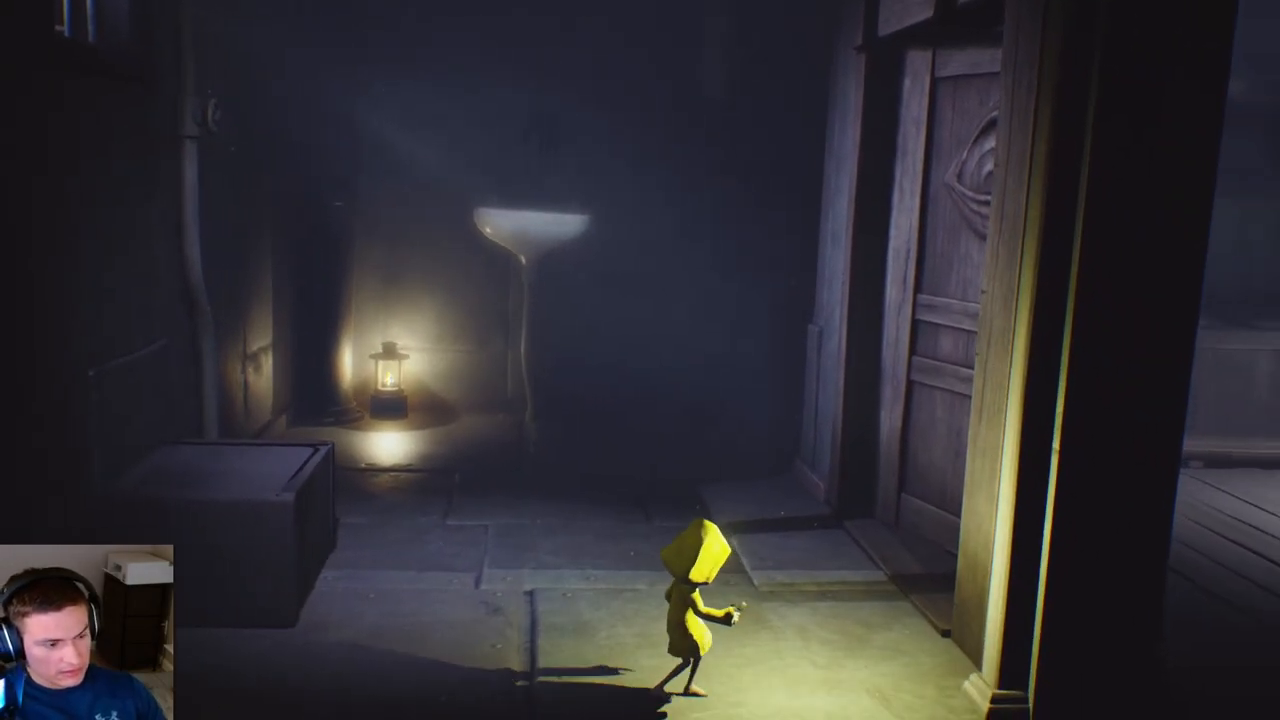
{"action": "key", "text": "d"}
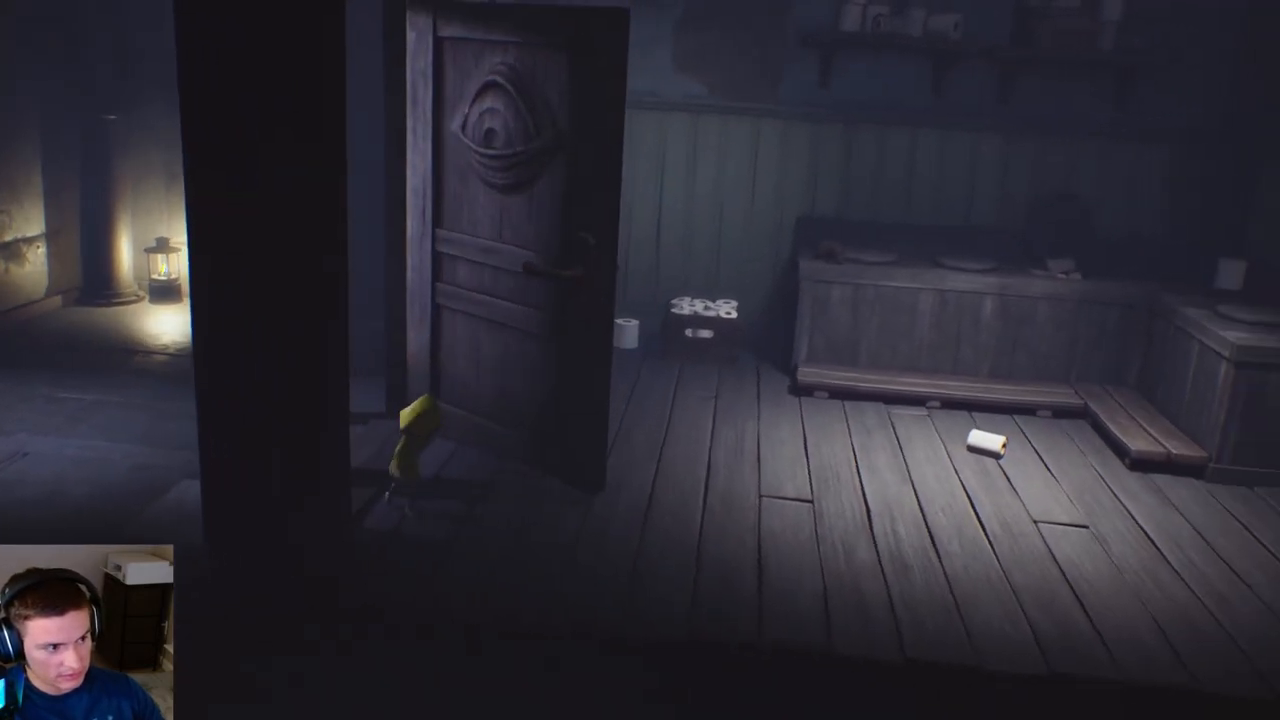
{"action": "key", "text": "d"}
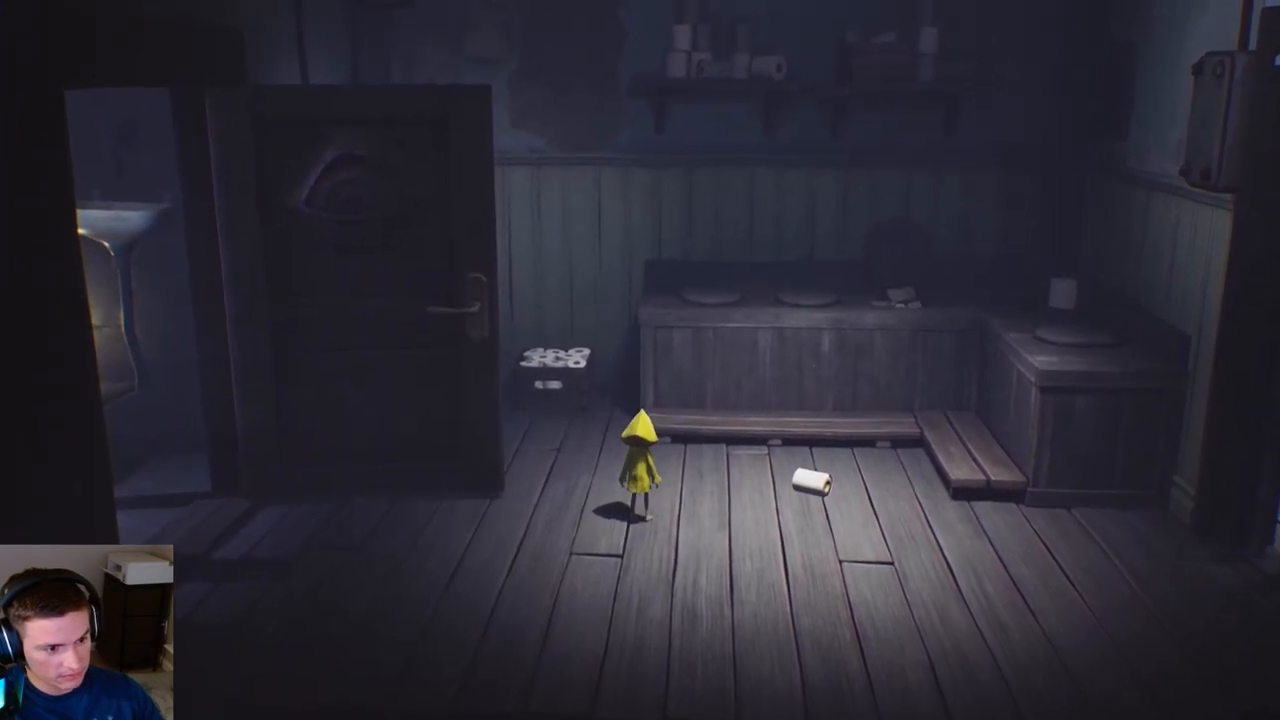
{"action": "key", "text": "up"}
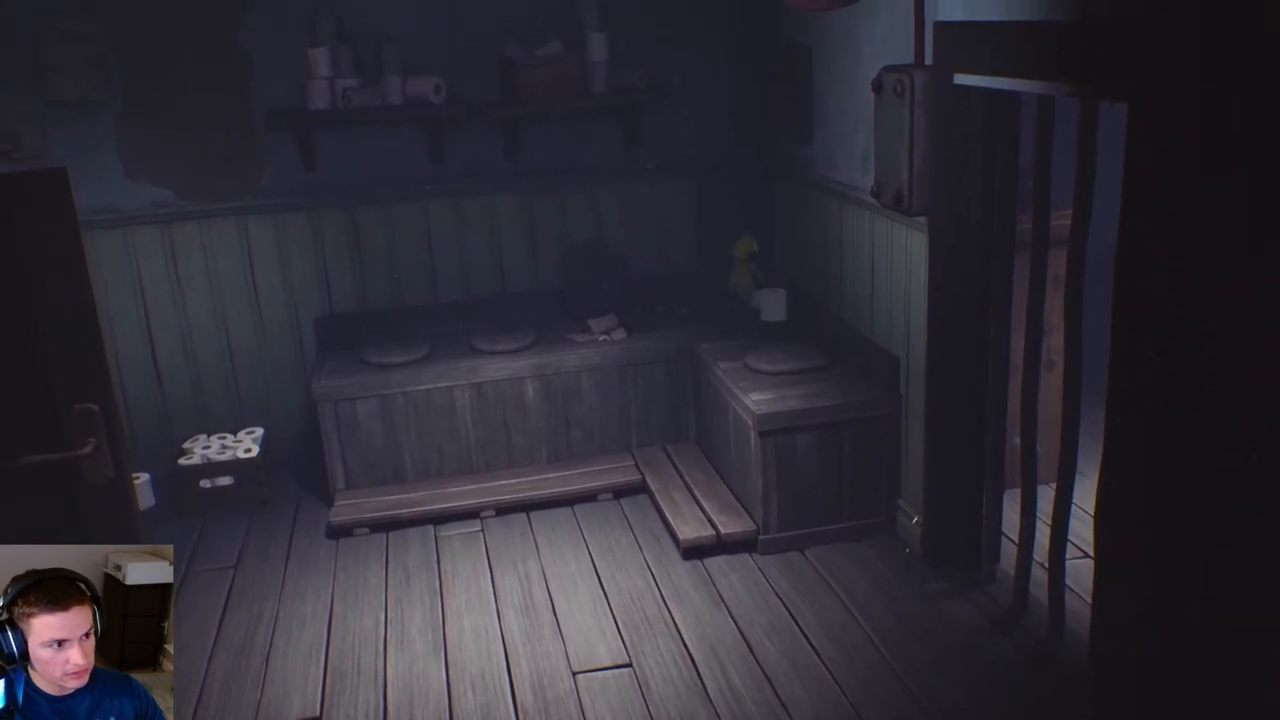
{"action": "mouse_move", "coordinate": [640, 360]}
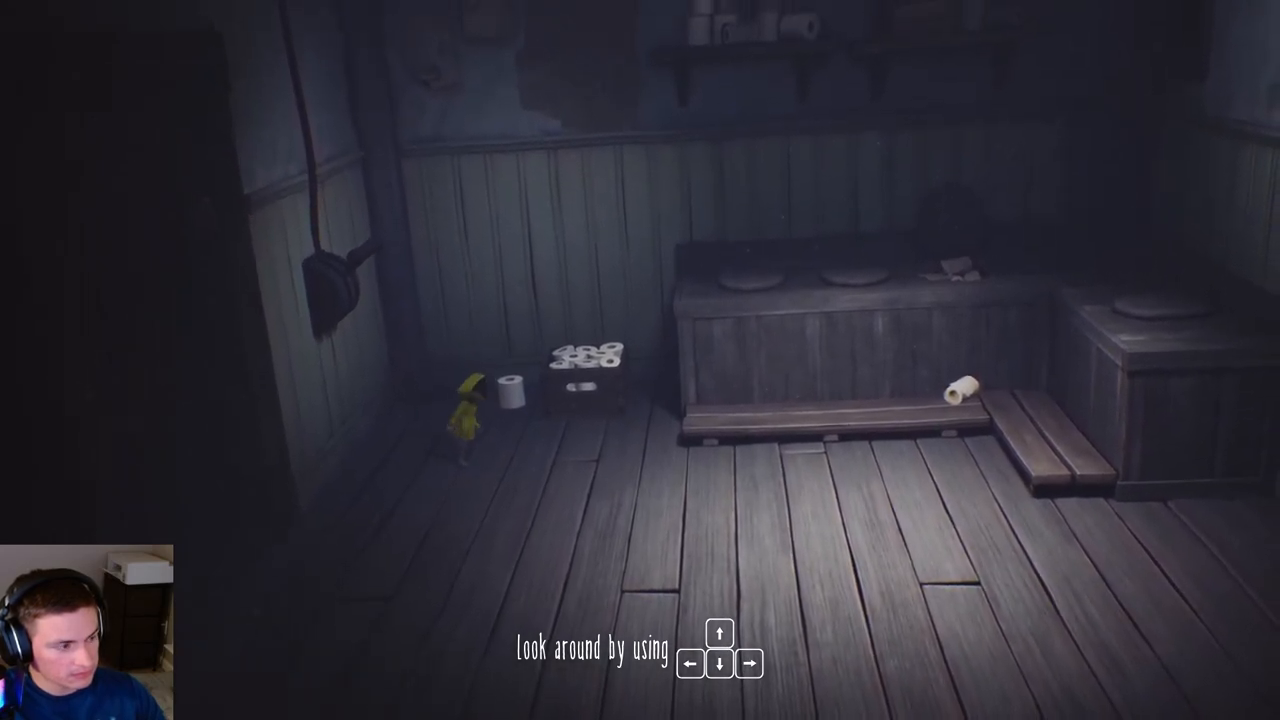
{"action": "key", "text": "up"}
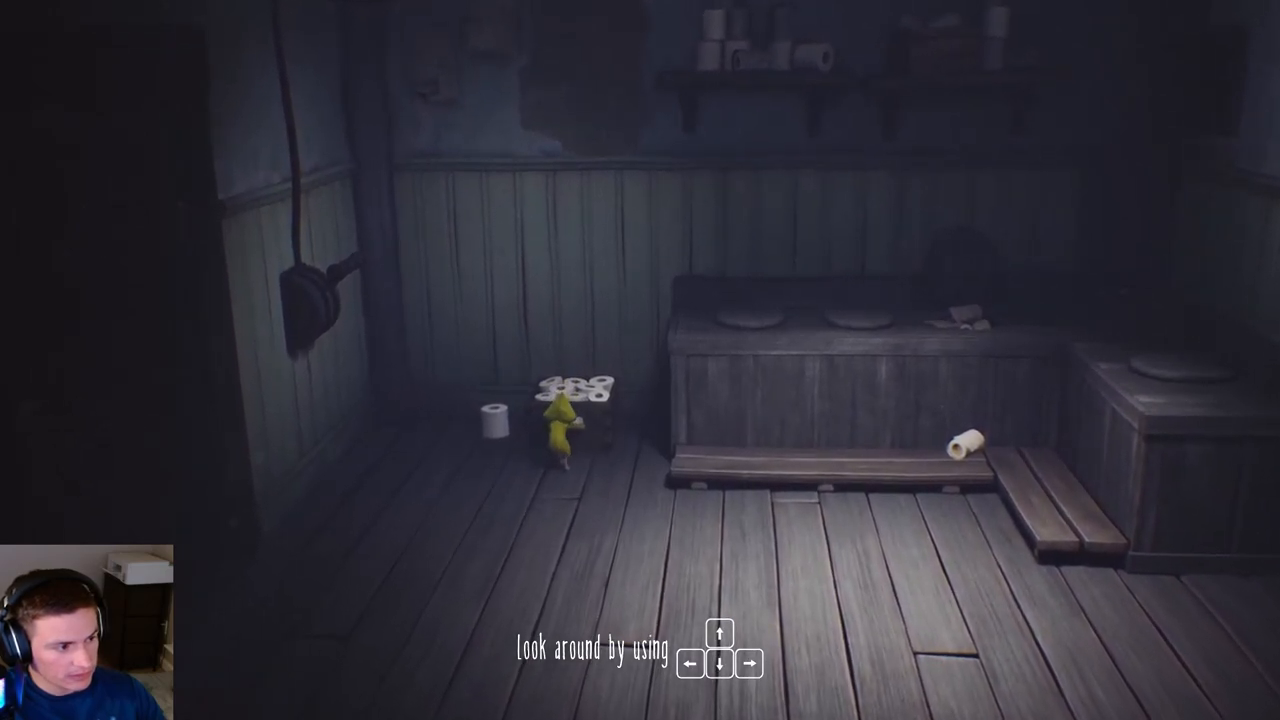
{"action": "key", "text": "Left"}
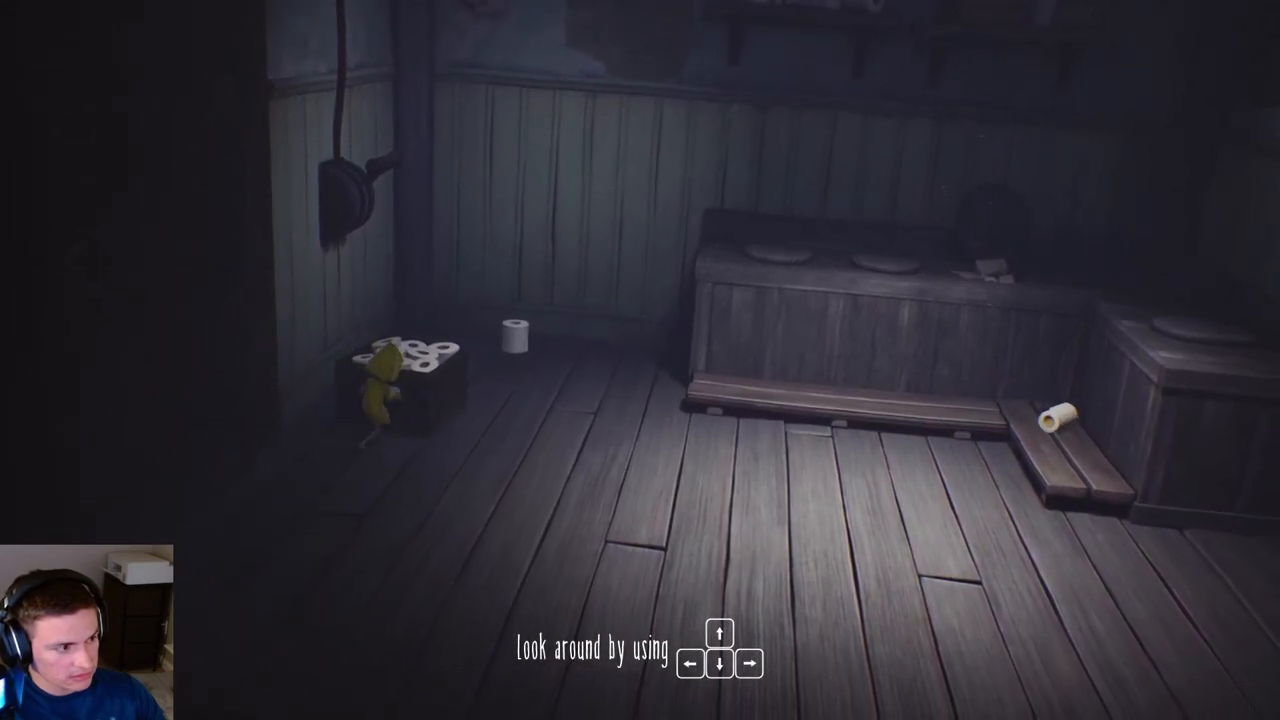
{"action": "key", "text": "Up"}
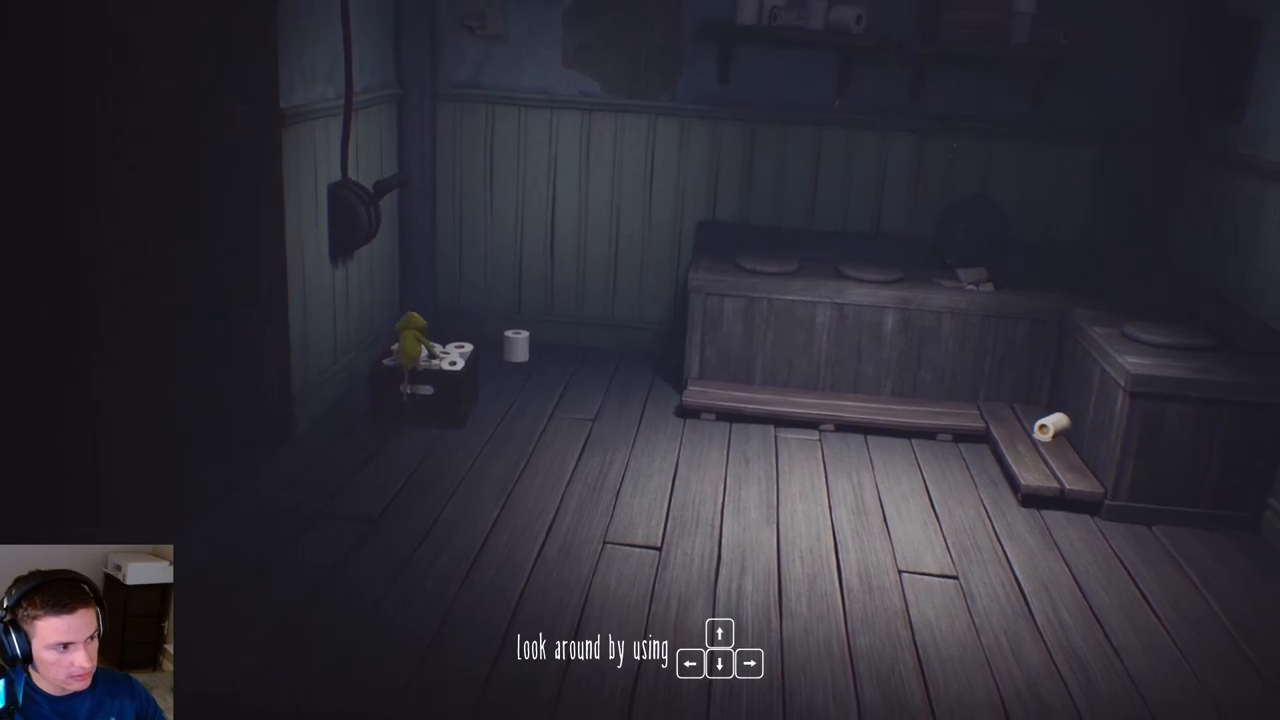
{"action": "key", "text": "up"}
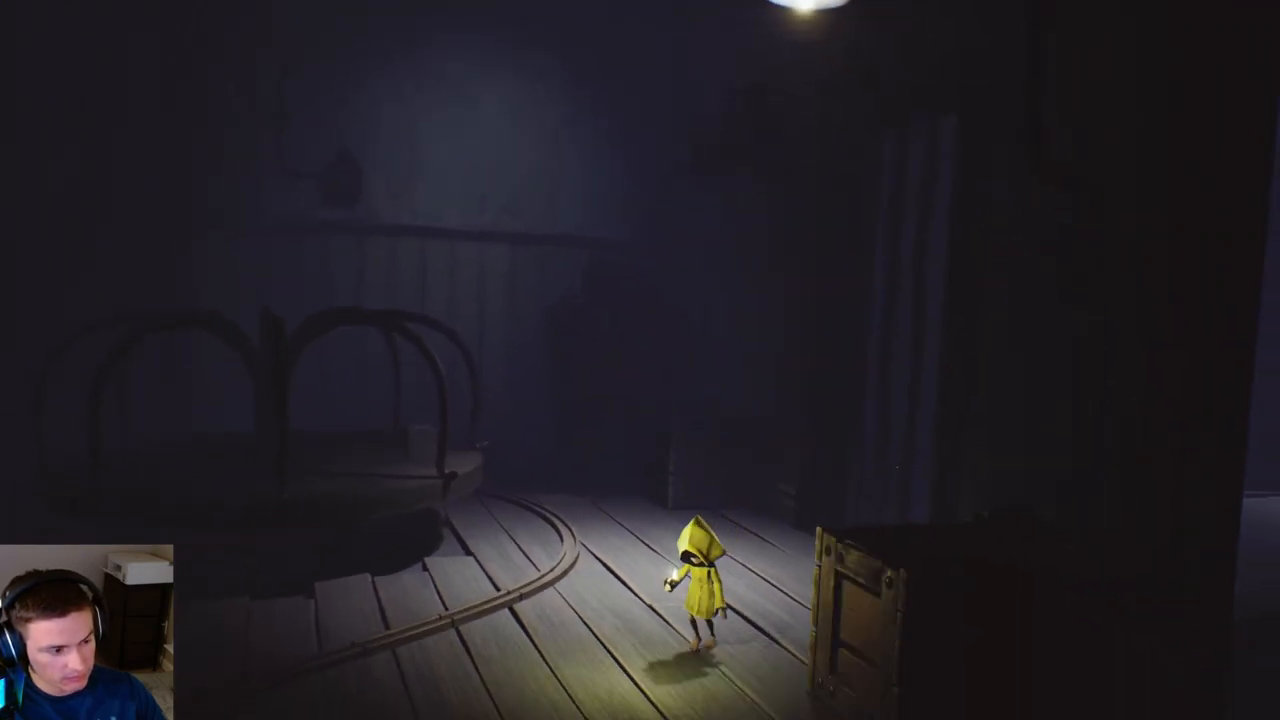
{"action": "key", "text": "a"}
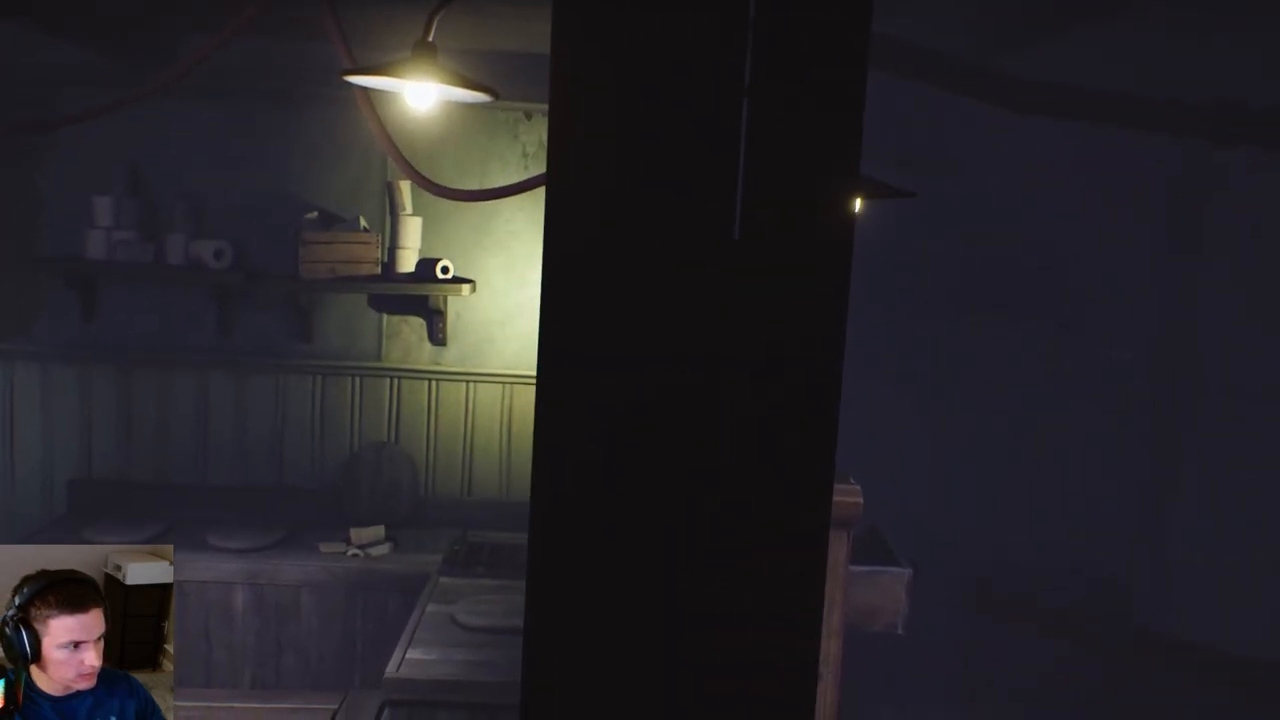
{"action": "mouse_move", "coordinate": [640, 360]}
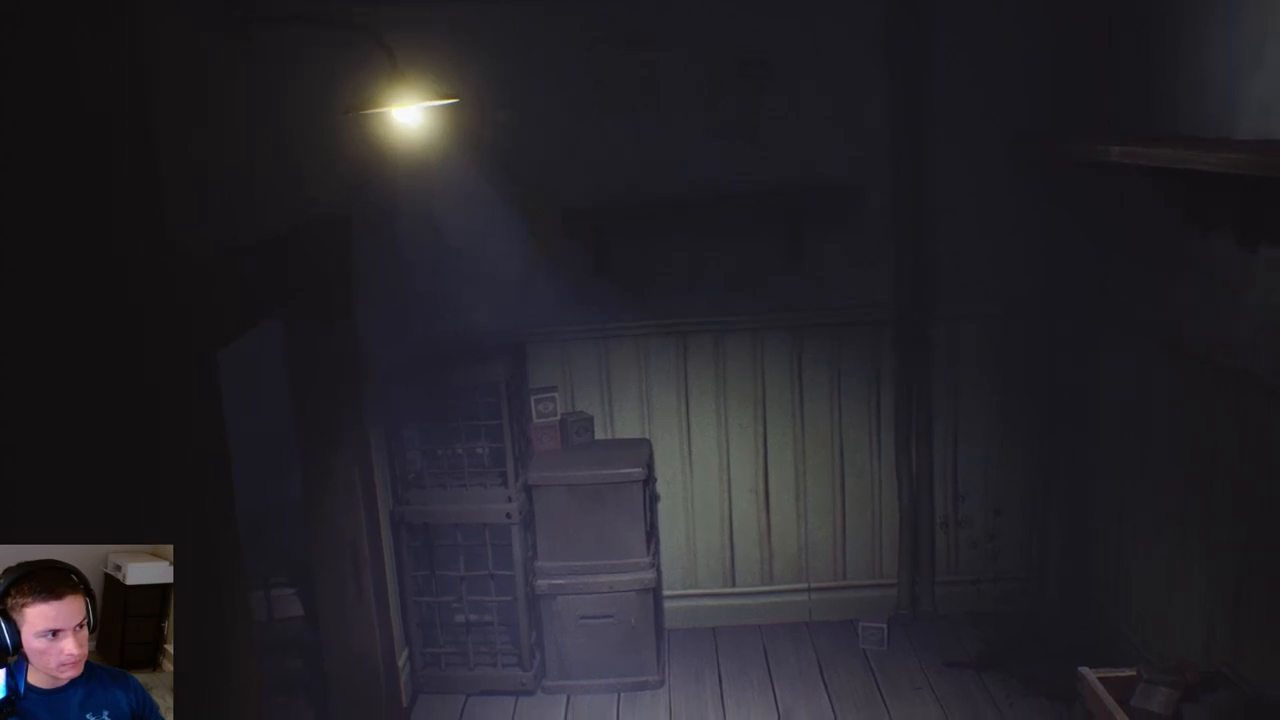
{"action": "mouse_move", "coordinate": [640, 360]}
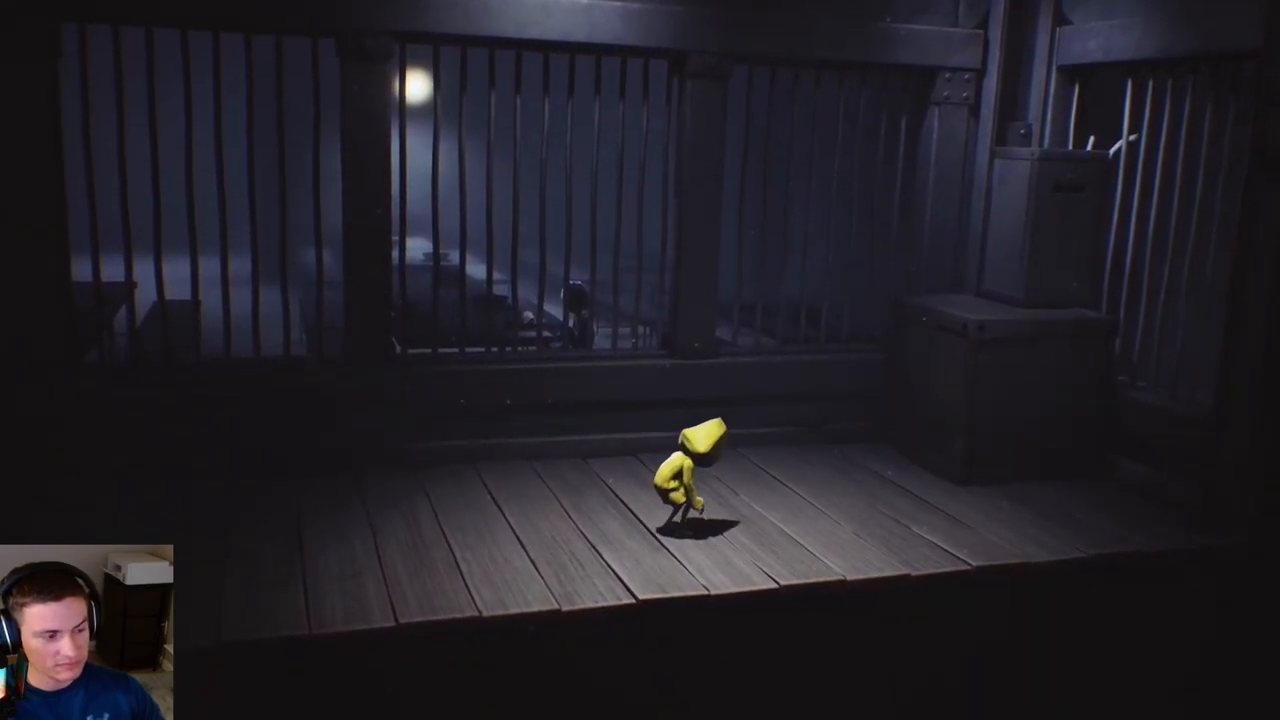
{"action": "key", "text": "w"}
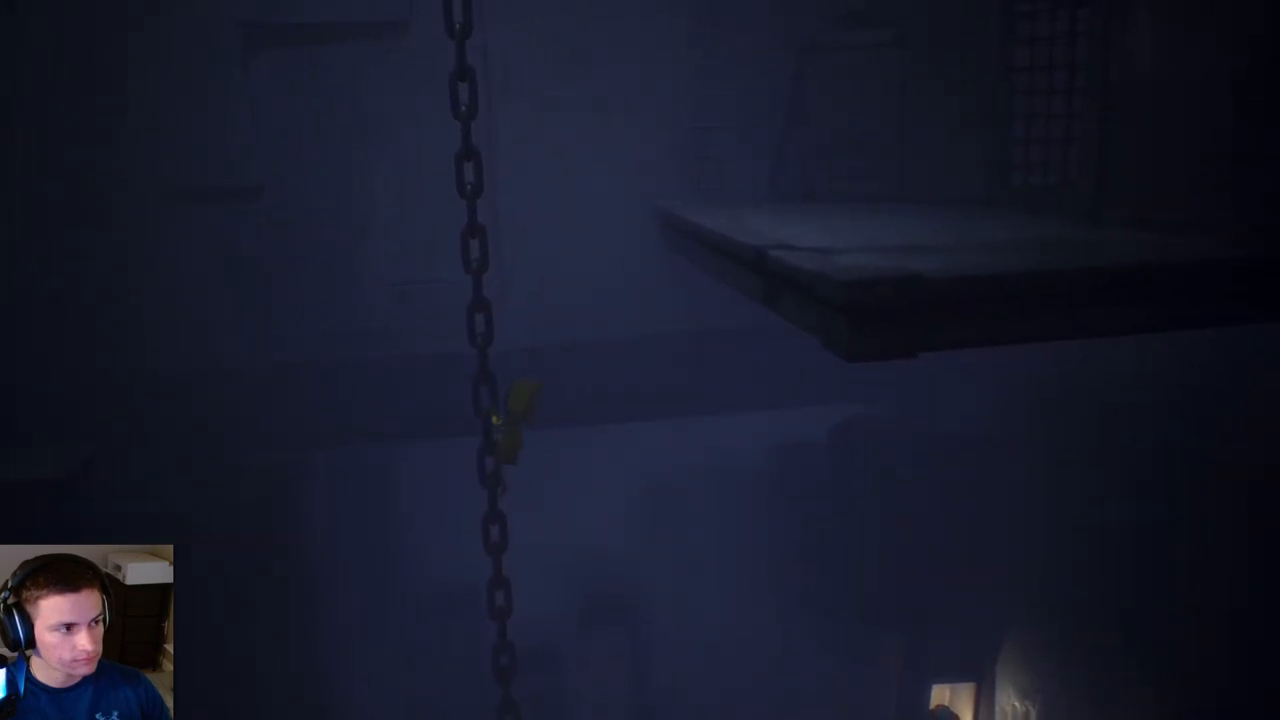
{"action": "key", "text": "w"}
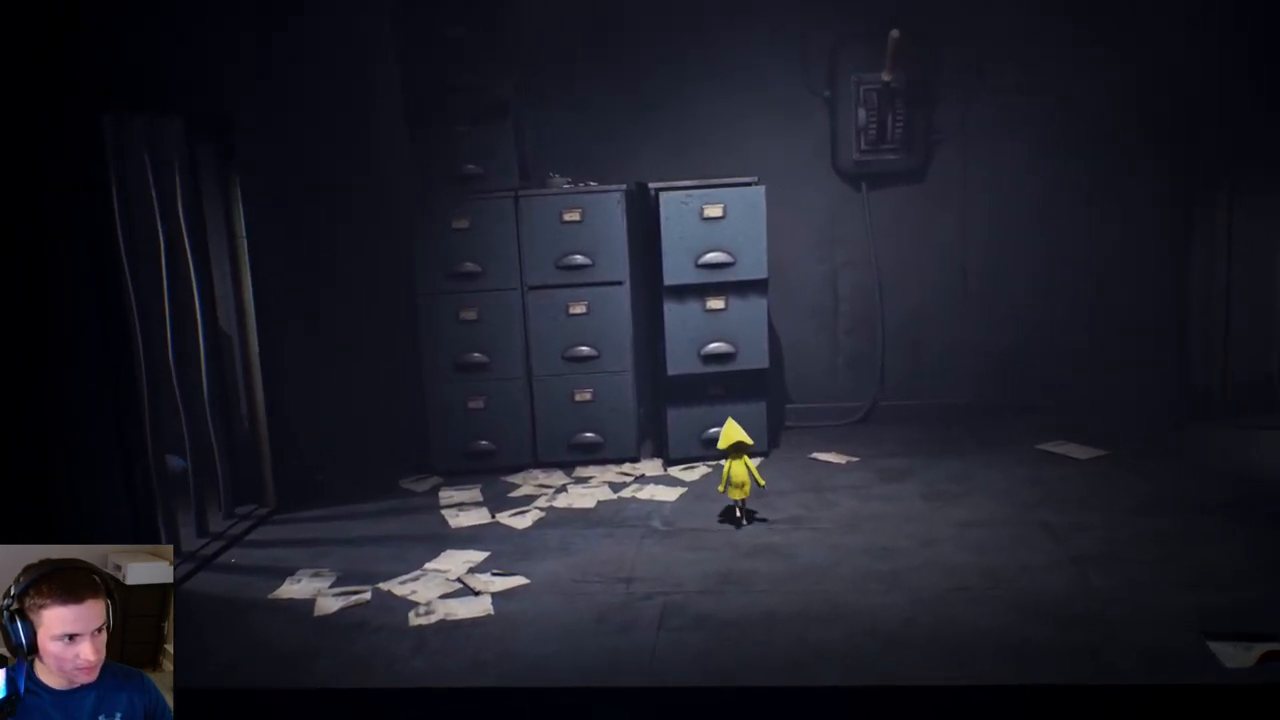
{"action": "key", "text": "w"}
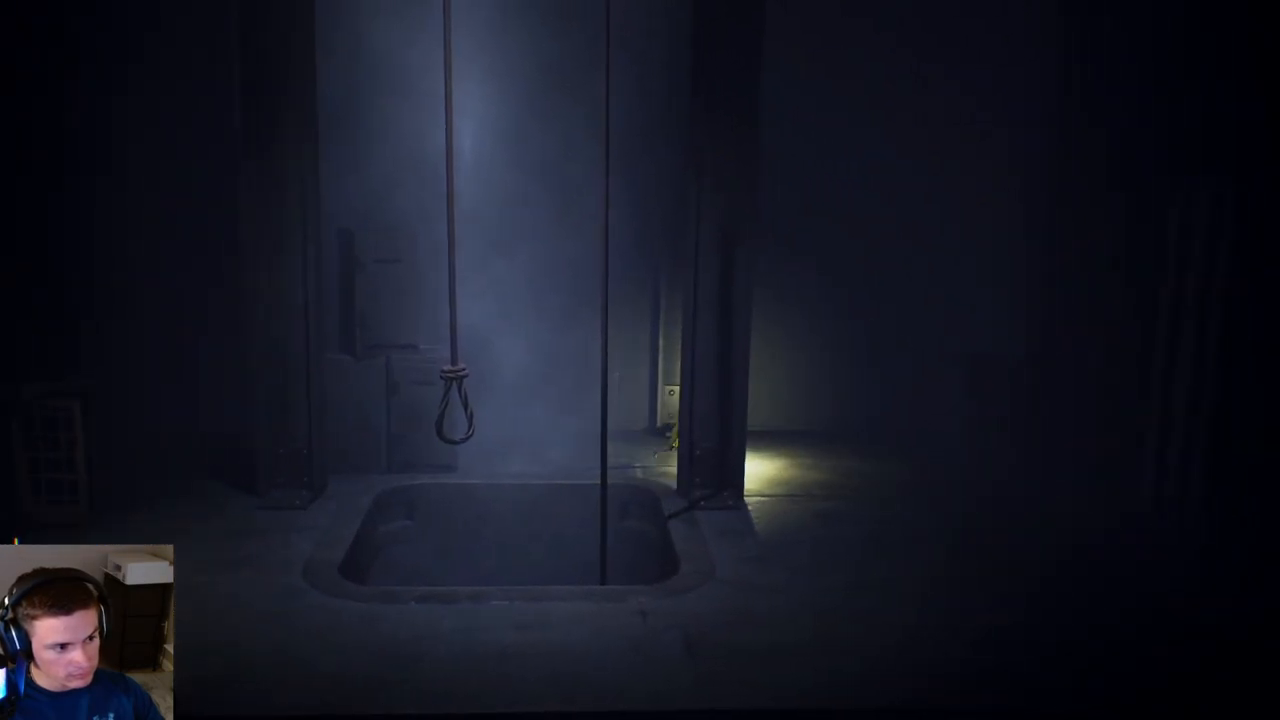
{"action": "key", "text": "d"}
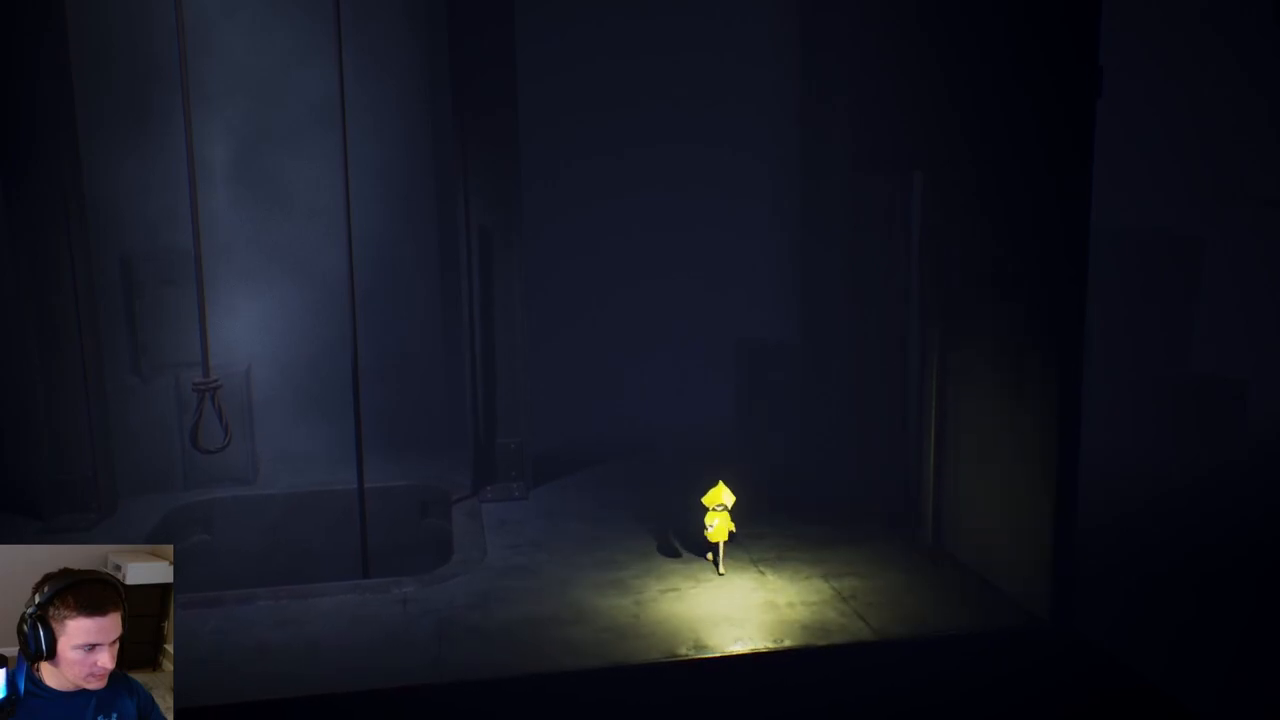
{"action": "key", "text": "a"}
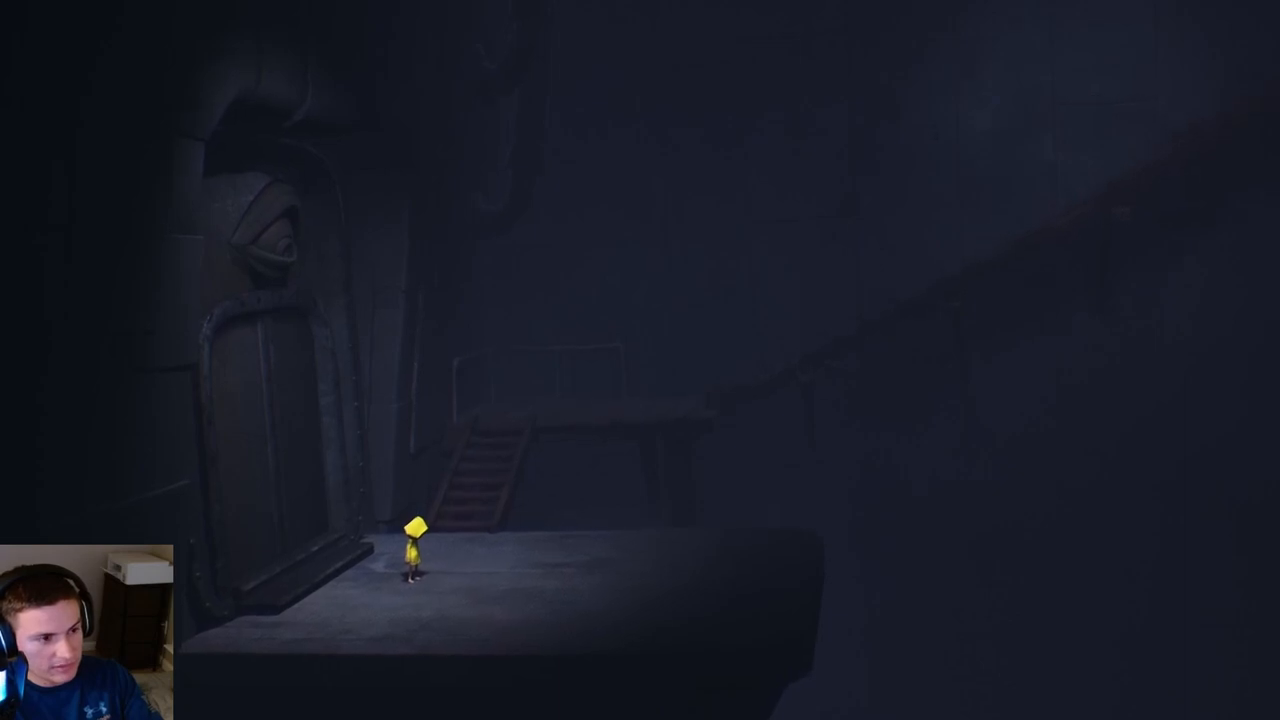
{"action": "key", "text": "Left"}
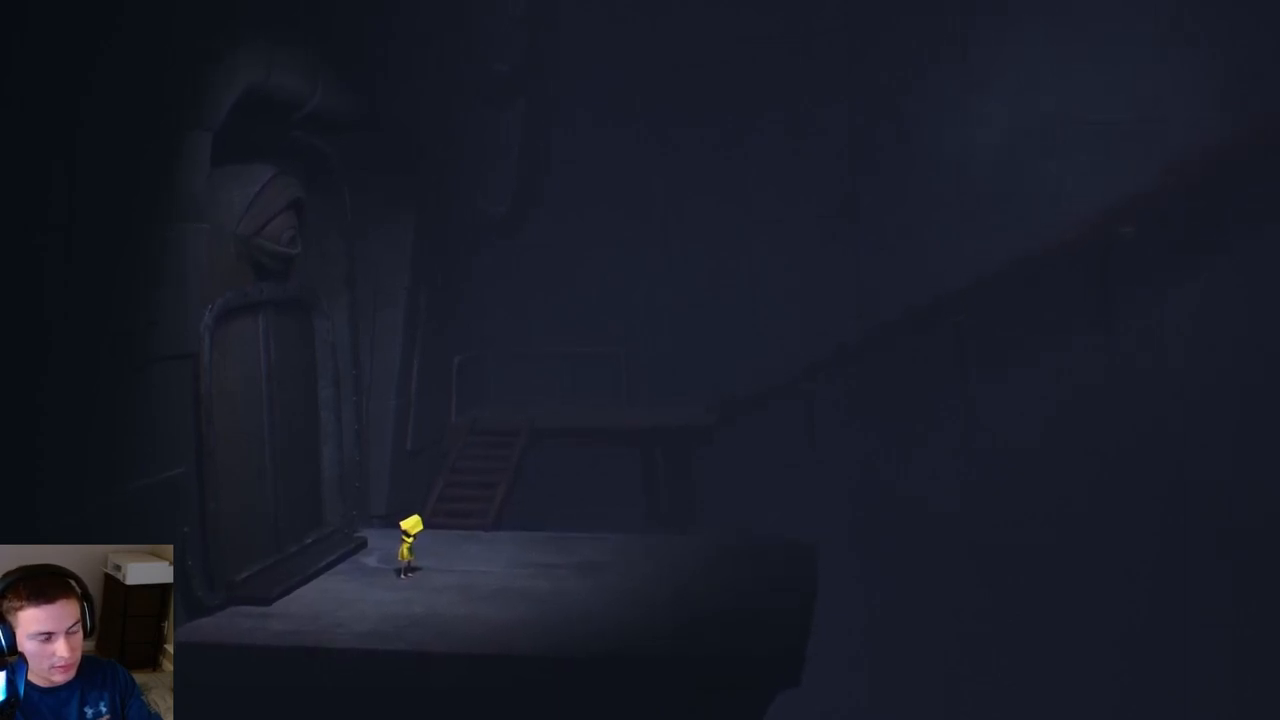